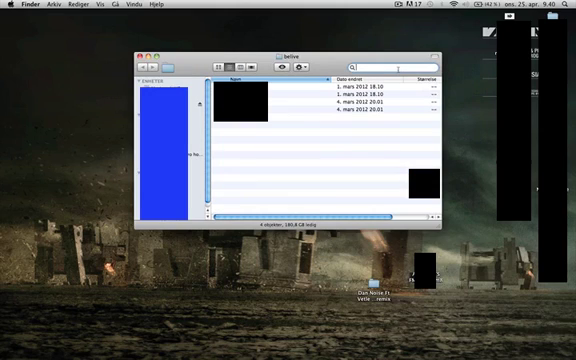
text(kp3)
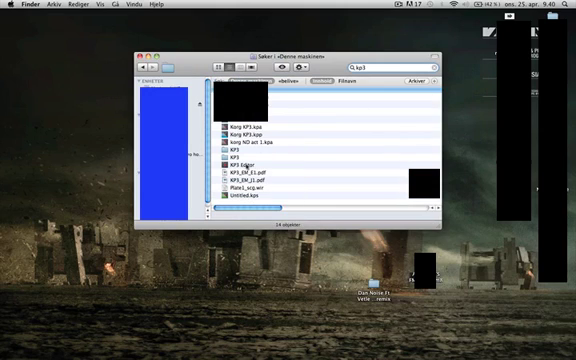